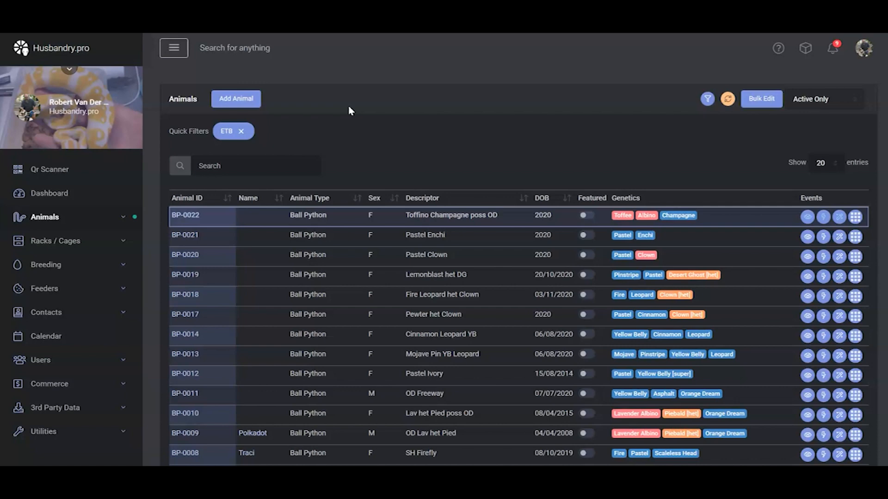
Bring up the Choose Activity popup for ball python BP-0021 from its Events column.
scroll(down, 3)
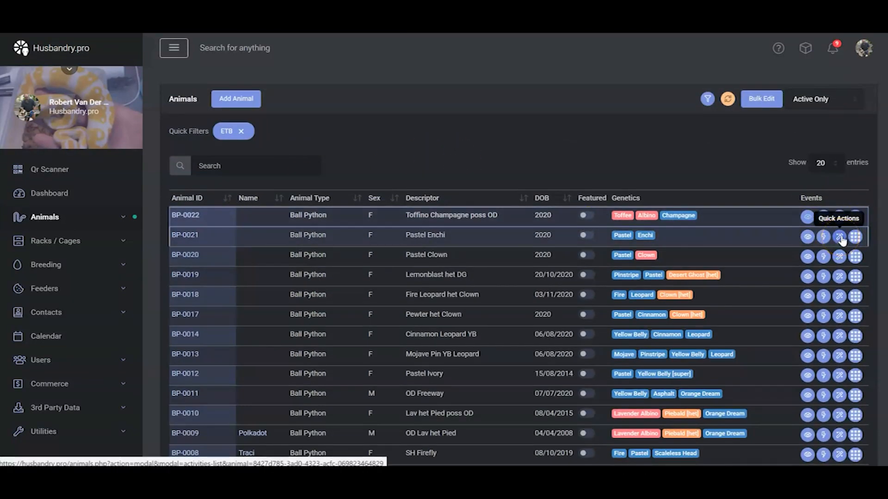
click(839, 237)
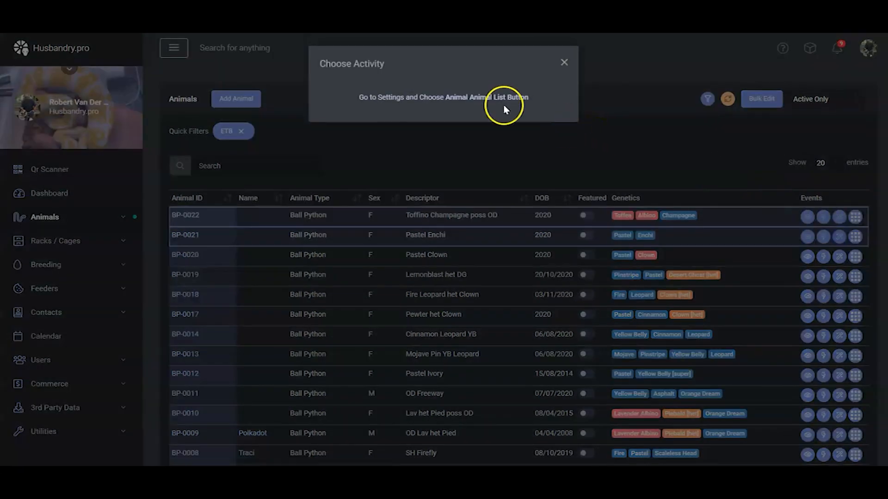
mouse_move(459, 99)
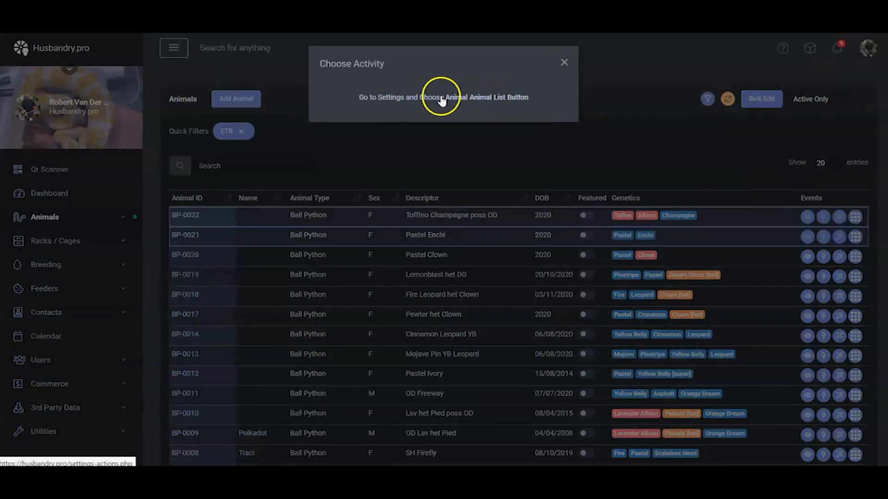
Follow the popup's settings link to the Activity Settings default activity table.
click(443, 97)
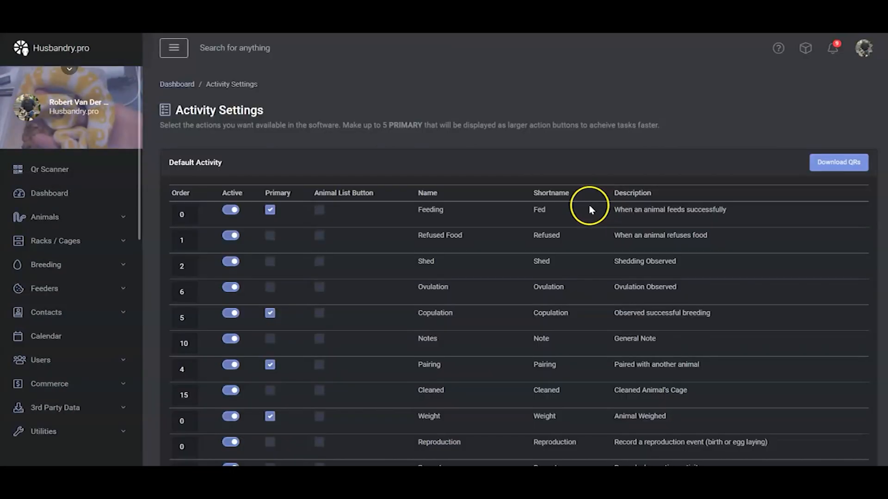
scroll(up, 3)
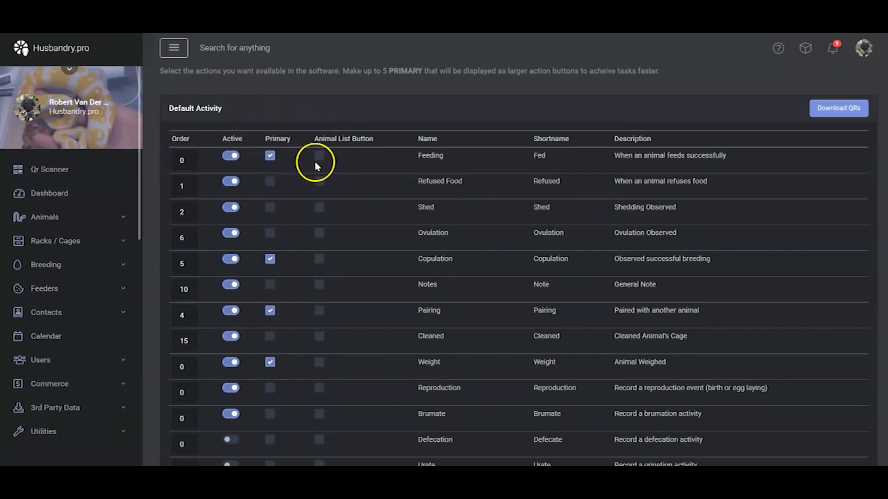
mouse_move(332, 165)
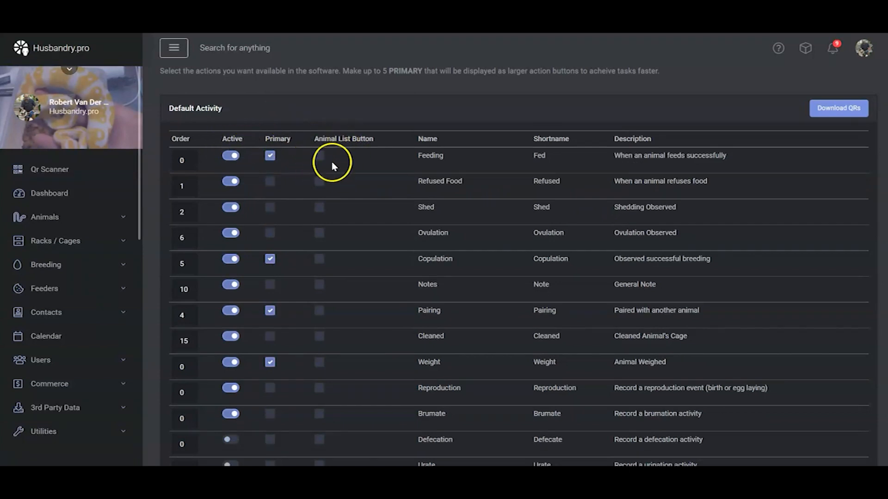
mouse_move(326, 153)
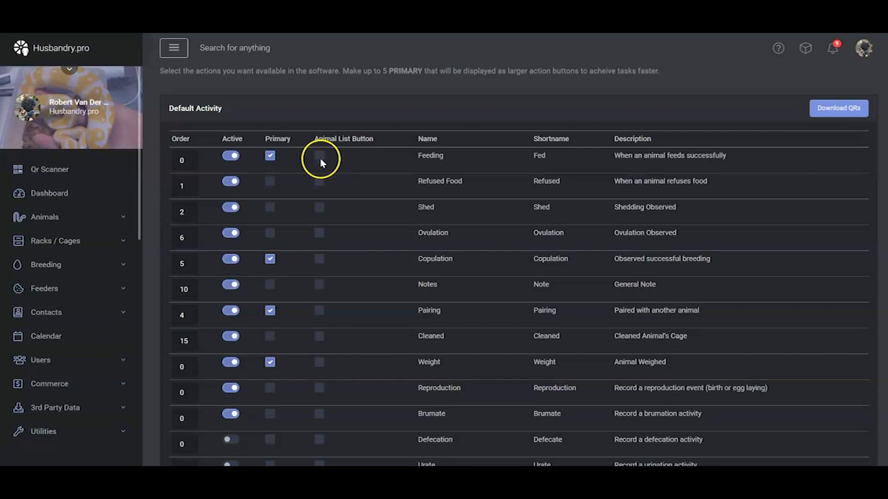
mouse_move(451, 164)
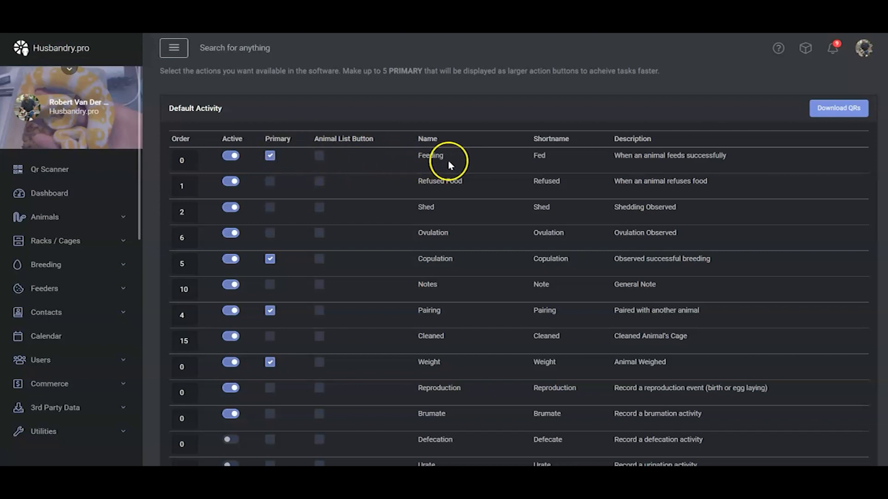
mouse_move(433, 146)
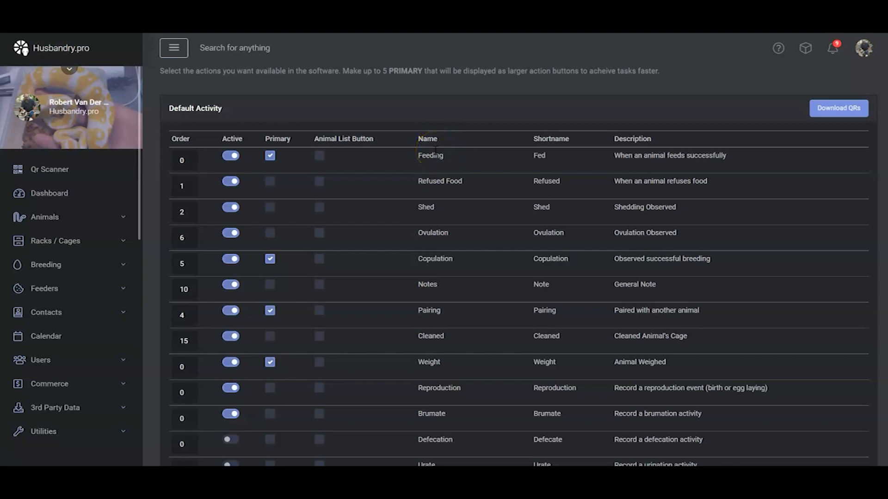
Tick Animal List Button for Feeding, Shed, Cleaned and Defecation, each saved.
click(269, 155)
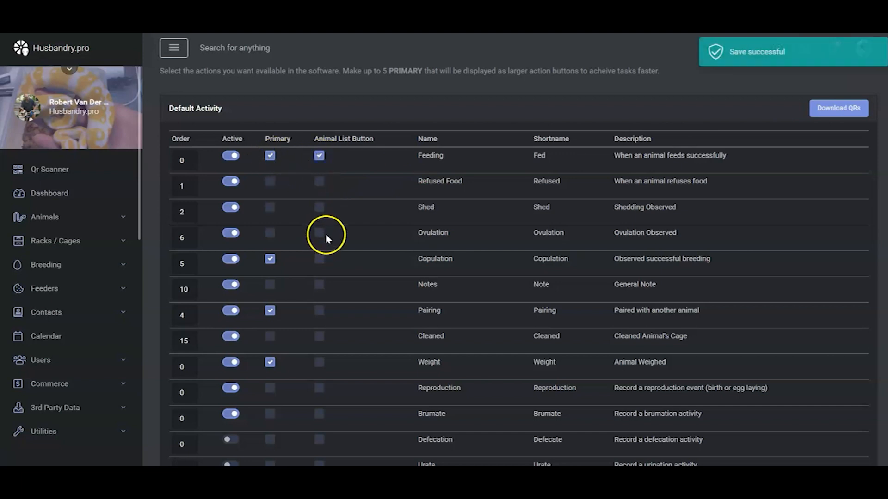
click(320, 206)
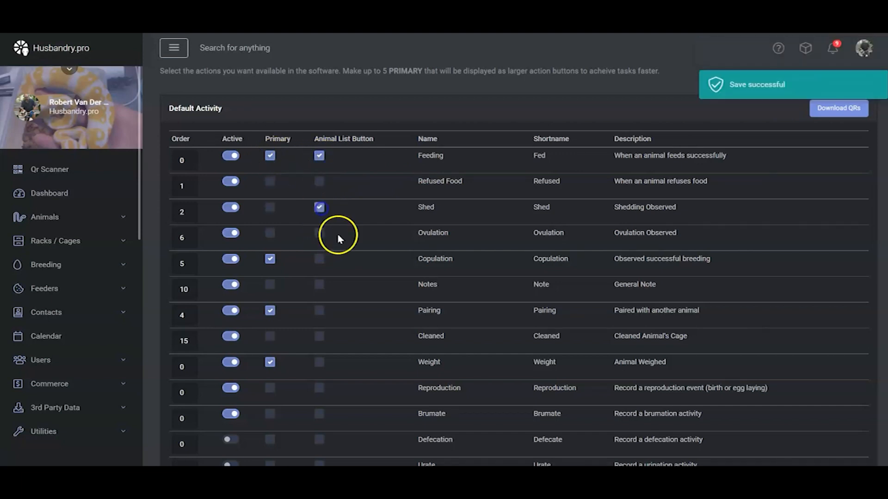
click(319, 233)
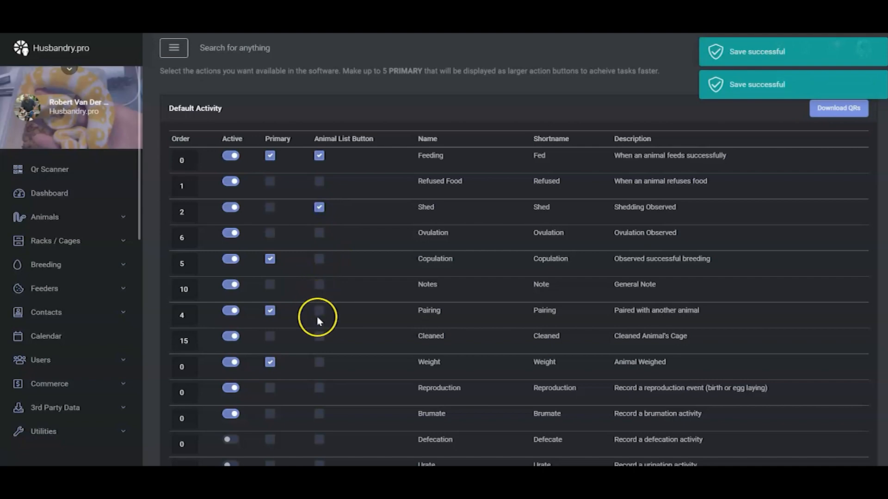
click(318, 336)
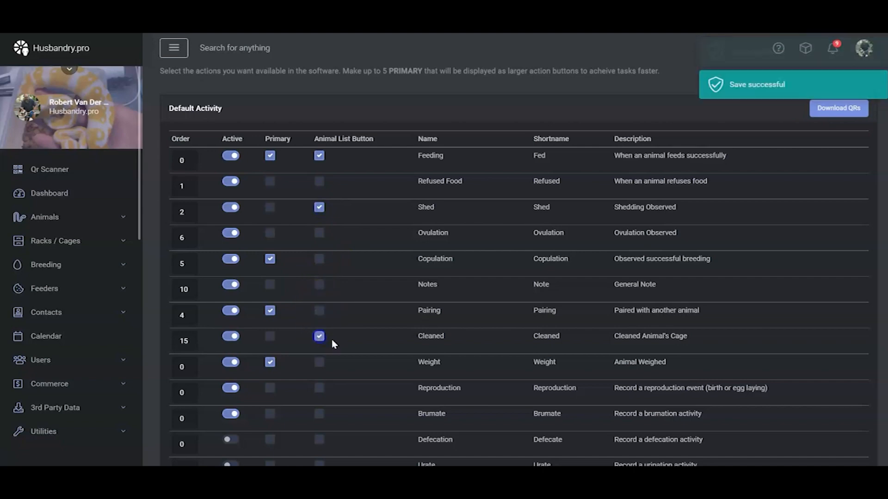
scroll(down, 3)
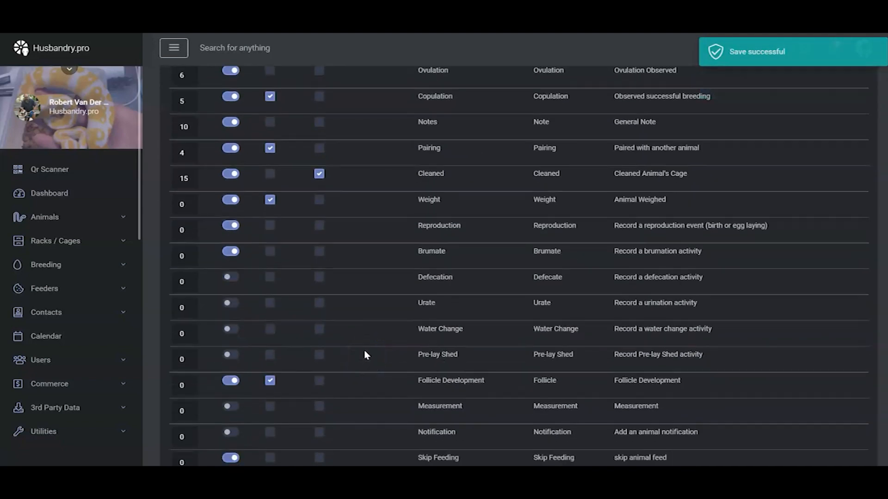
click(320, 276)
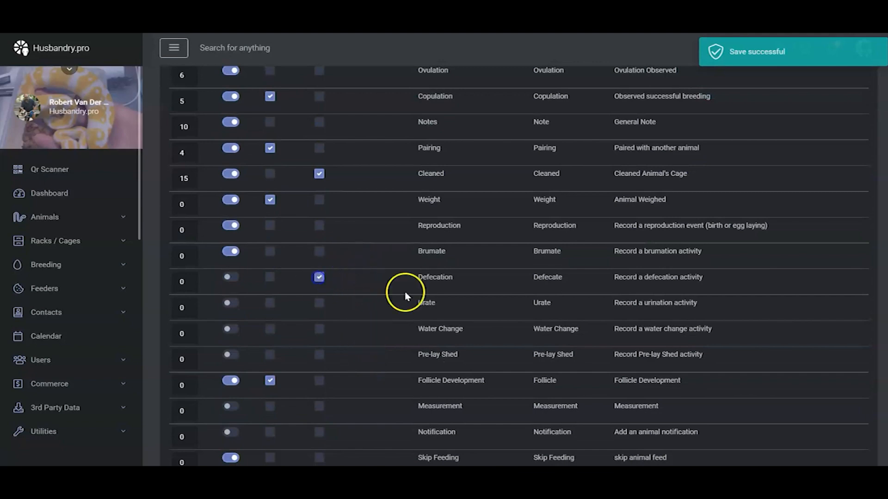
scroll(up, 3)
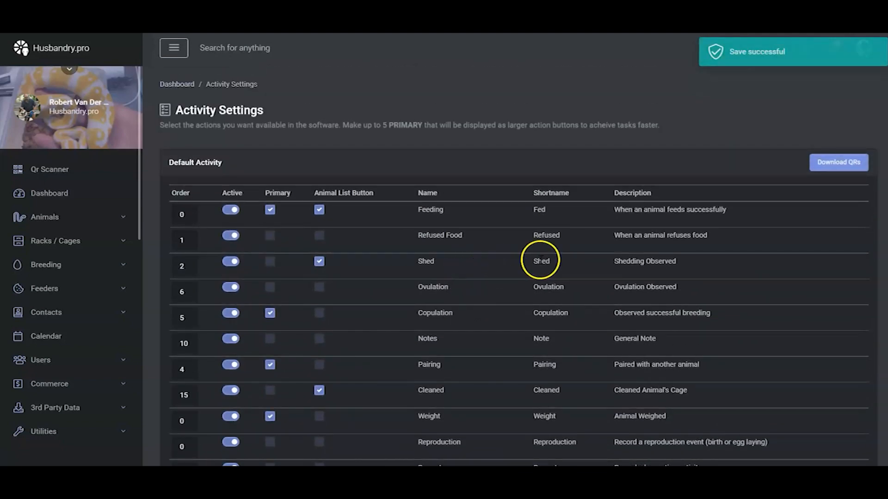
mouse_move(48, 193)
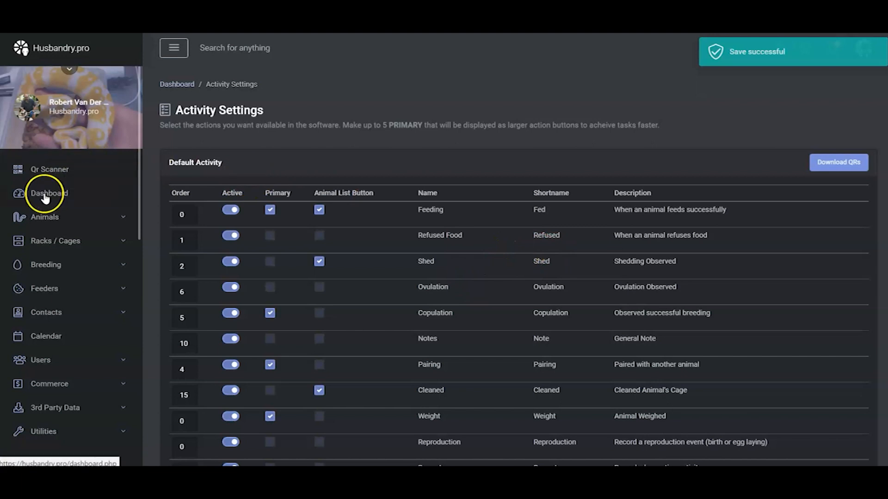
Return to the Animals list and choose Feeding from BP-0022's quick actions.
click(44, 216)
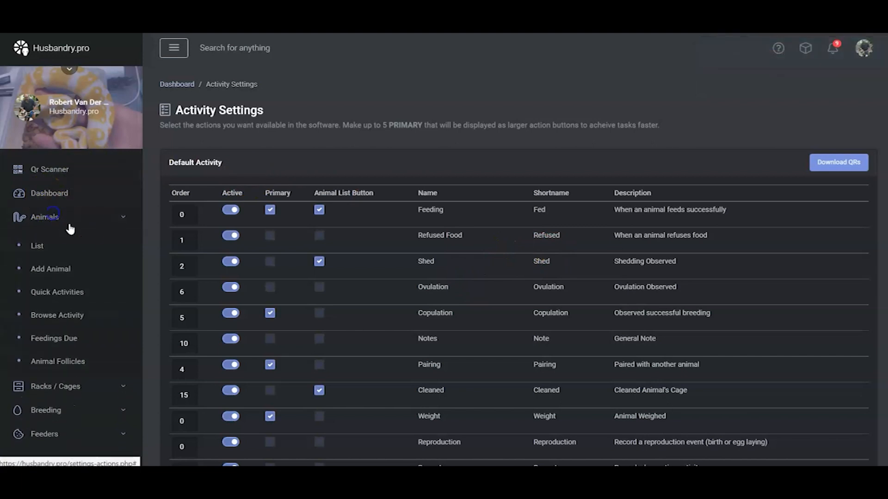
click(37, 246)
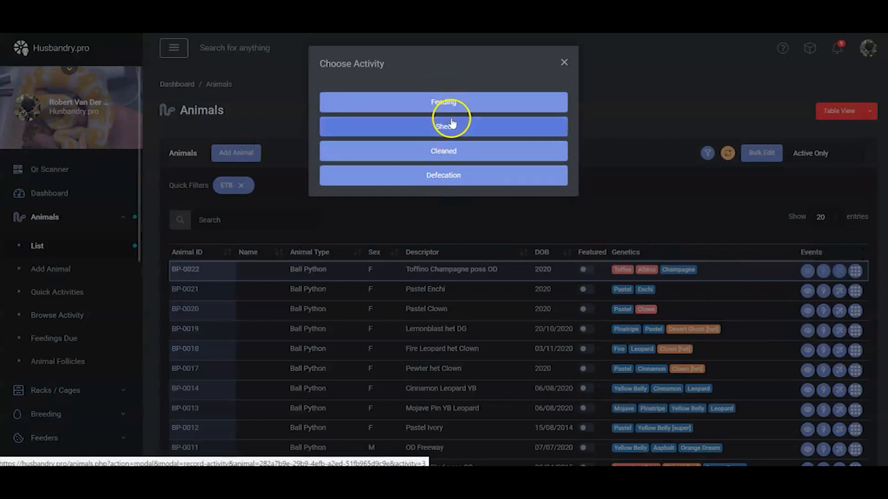
mouse_move(445, 126)
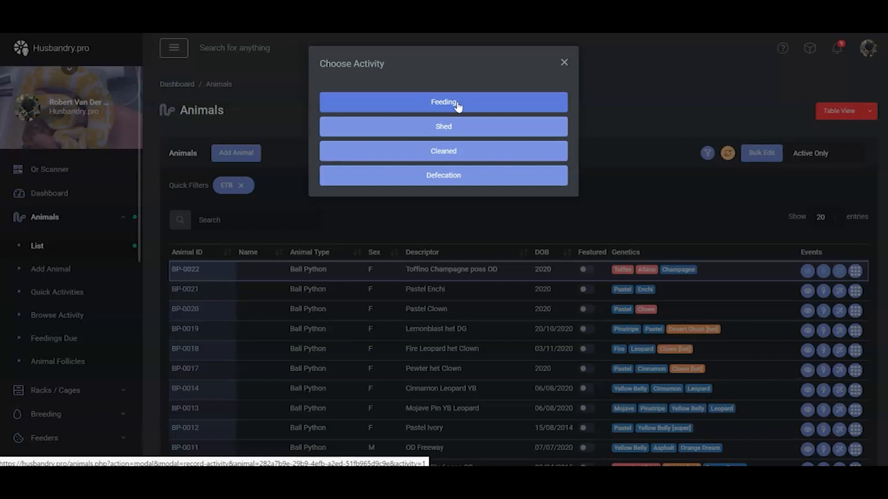
mouse_move(697, 274)
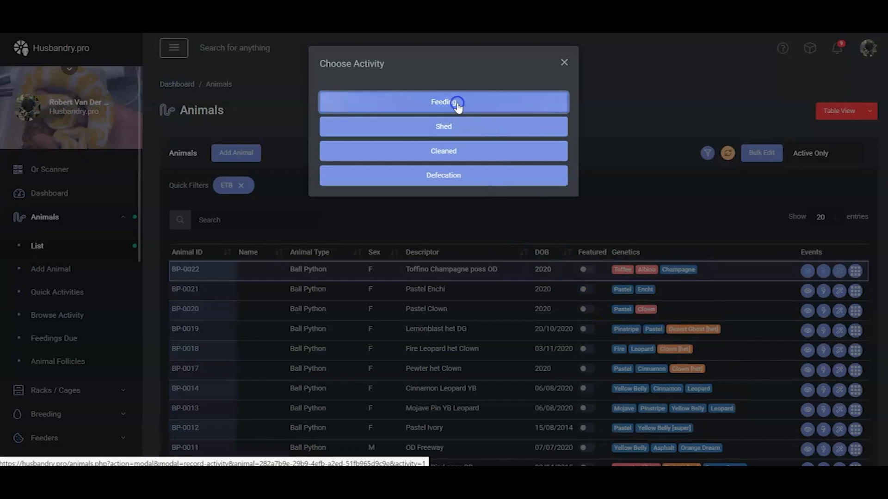
click(443, 102)
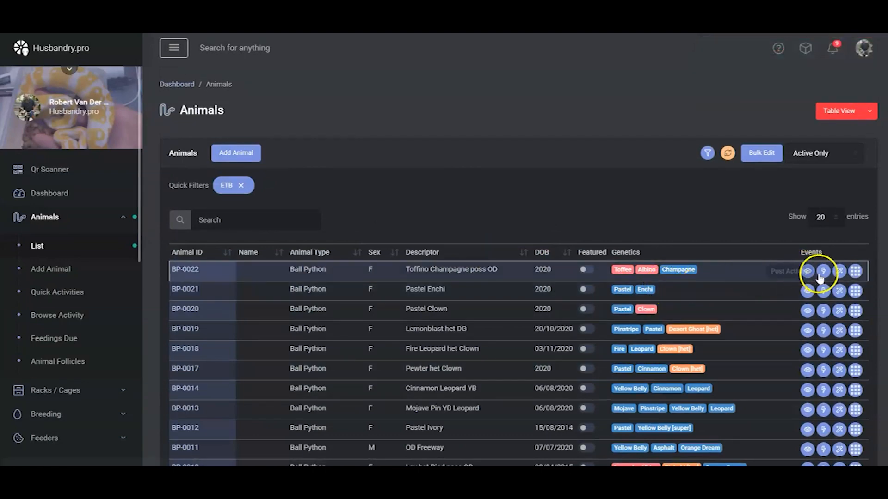
Start a Feeding Activity record for BP-0022, prefilled with a weaned feeder rat.
click(823, 271)
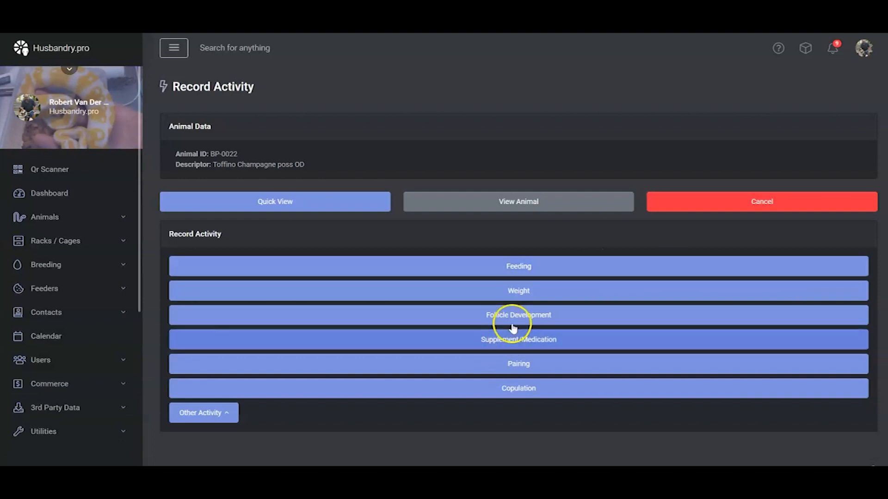
click(518, 266)
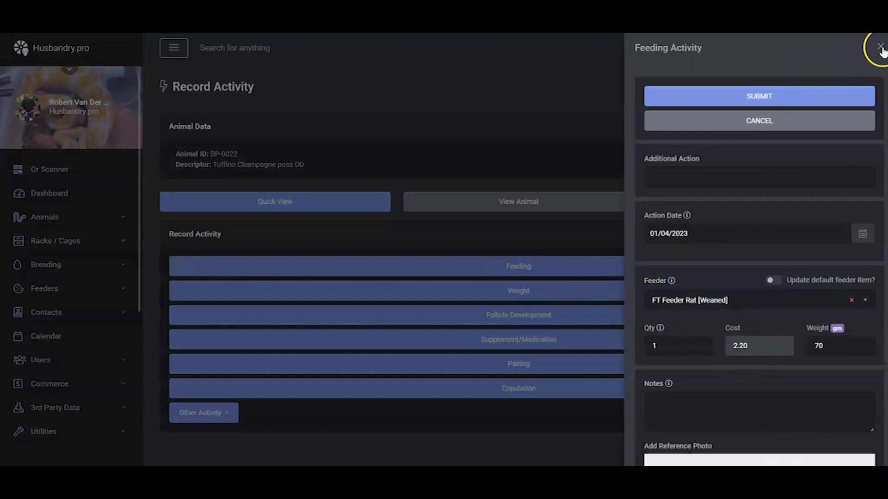
Dismiss the Feeding Activity form for BP-0022 without submitting it.
click(880, 47)
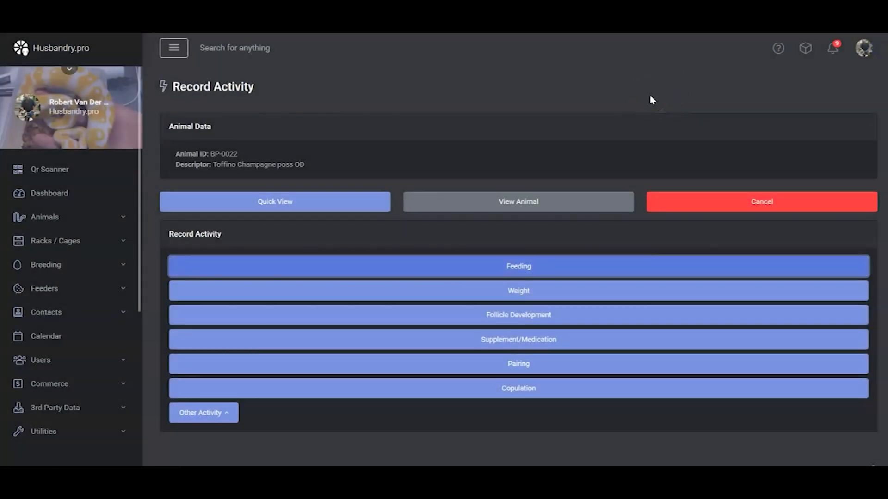
mouse_move(525, 95)
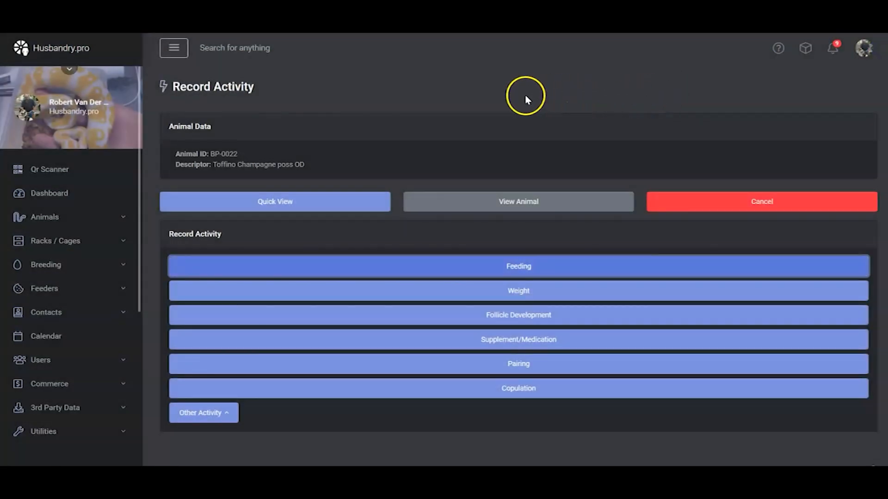
mouse_move(272, 93)
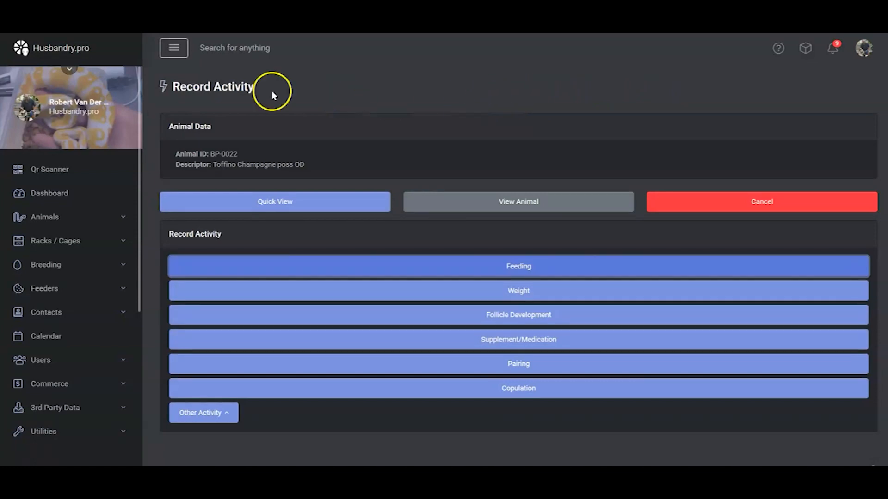
mouse_move(283, 99)
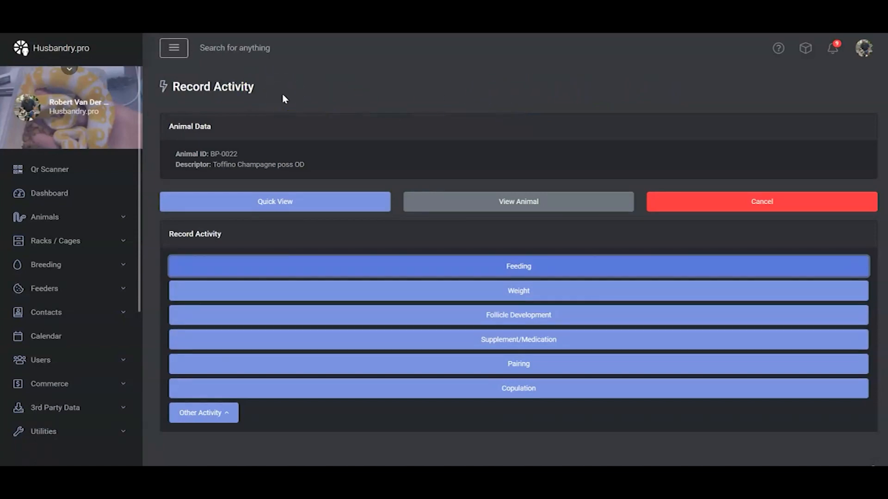